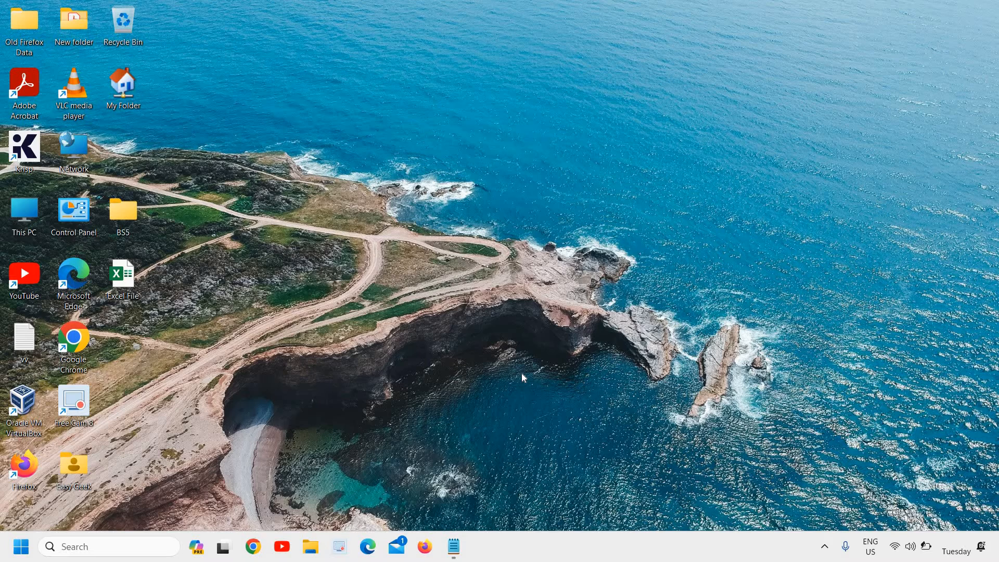
mouse_move(331, 451)
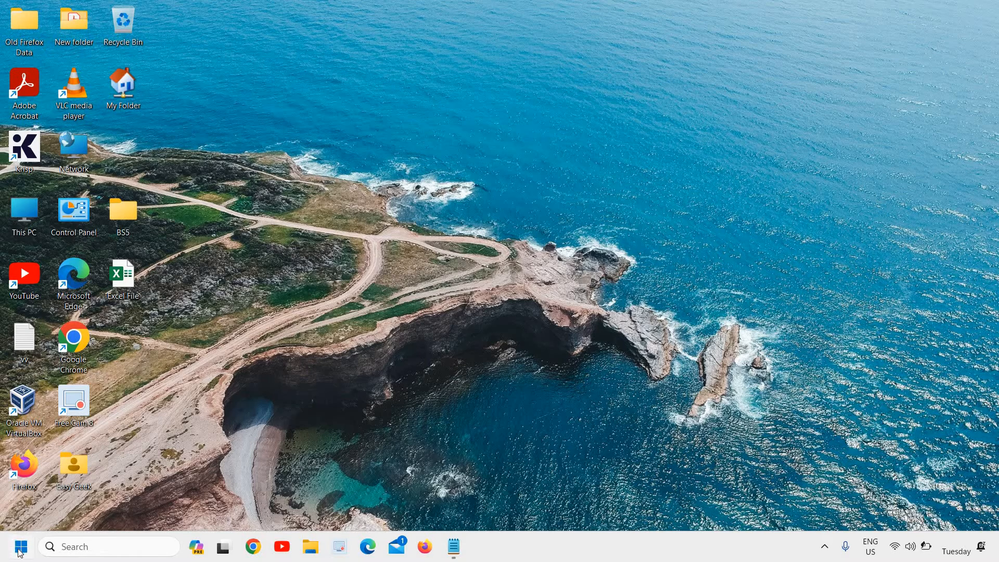
Right-click the Start button to show the quick link menu of system tools.
right_click(13, 547)
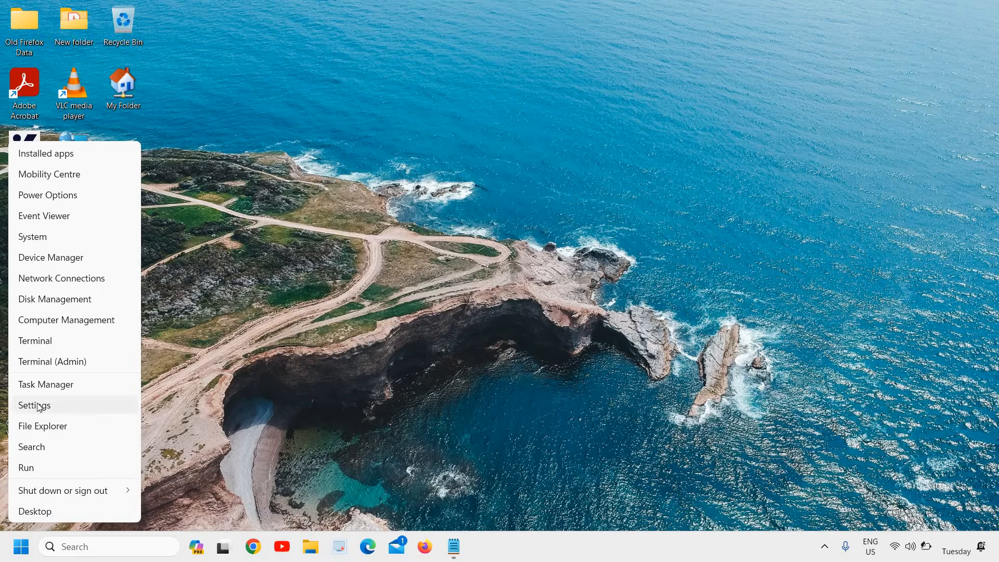
Launch Settings, go to Accessibility and scroll the Mouse pointer and touch page to Related settings.
click(34, 405)
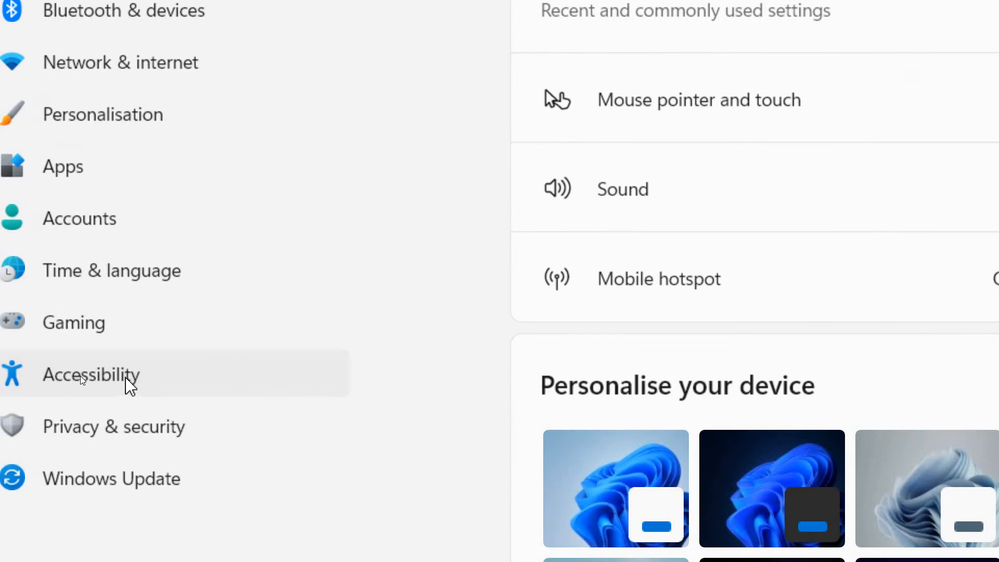
click(91, 374)
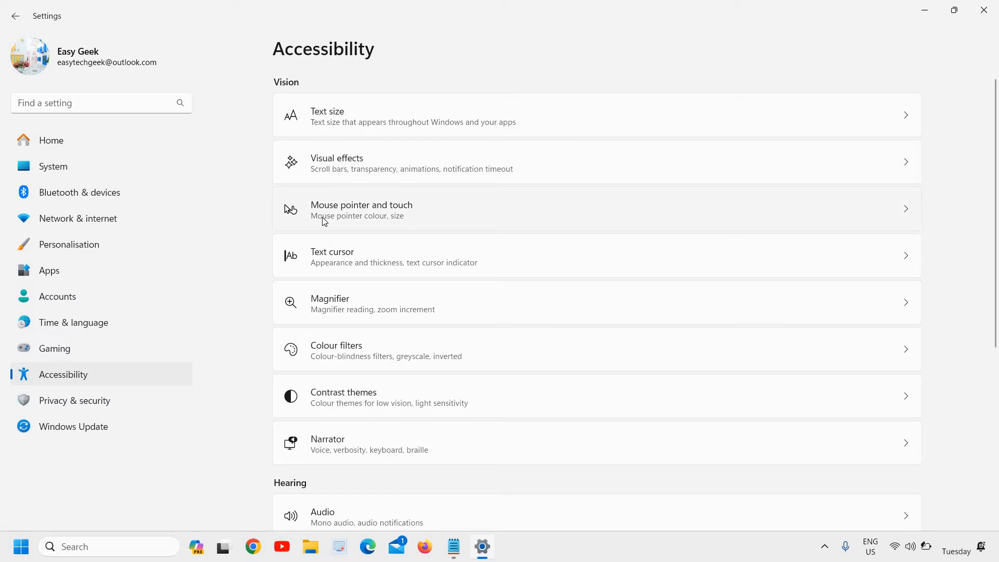
mouse_move(395, 216)
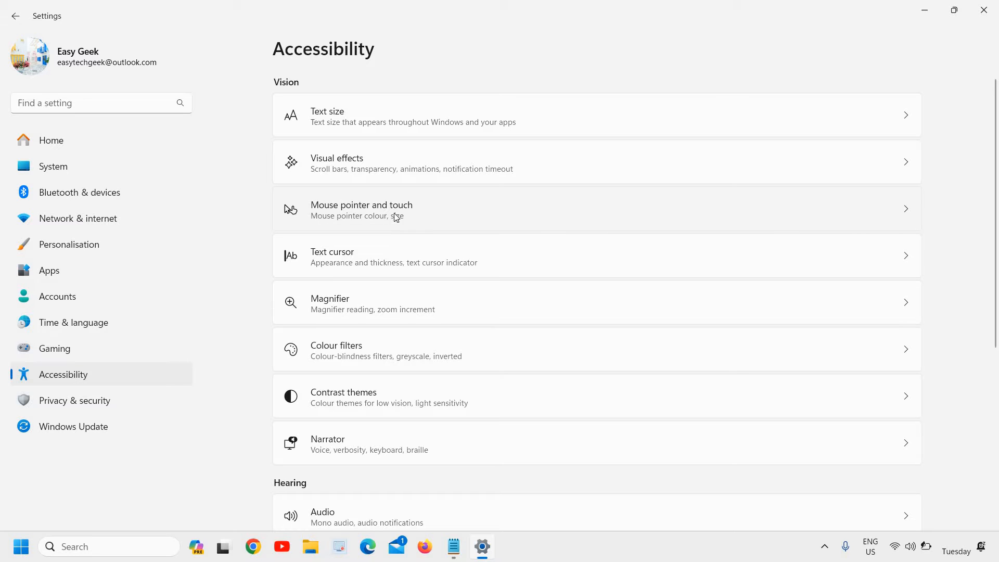
mouse_move(443, 216)
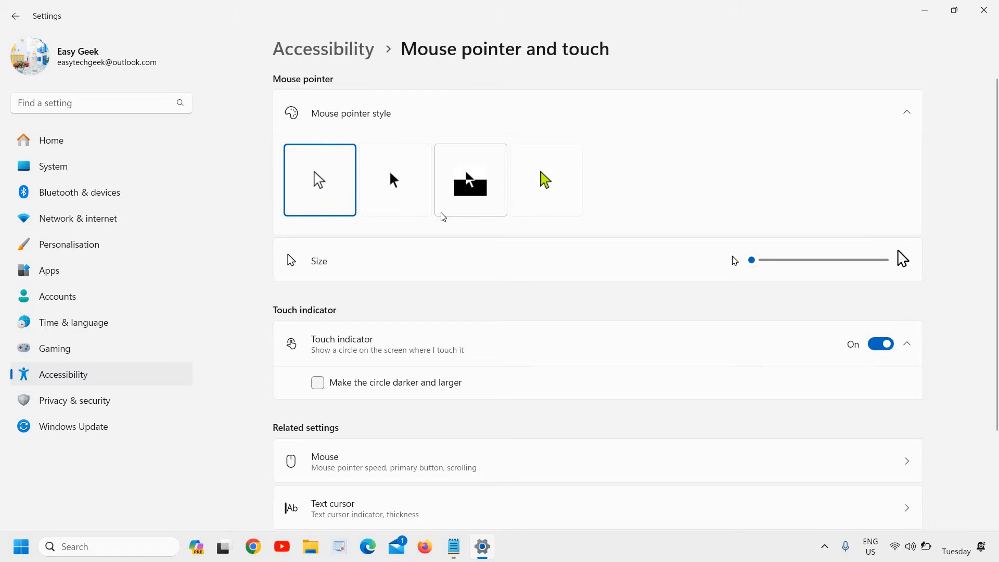
scroll(down, 3)
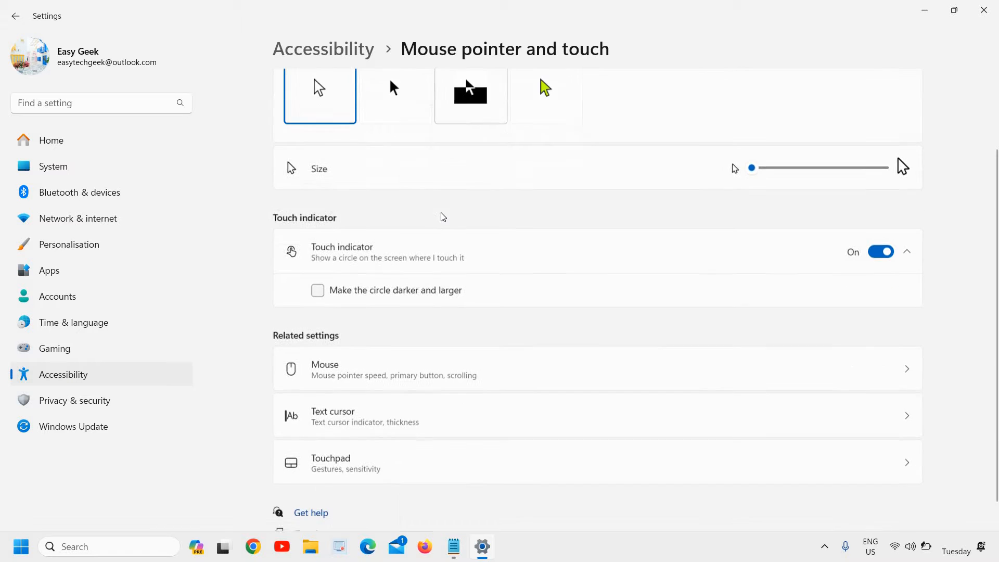
scroll(down, 3)
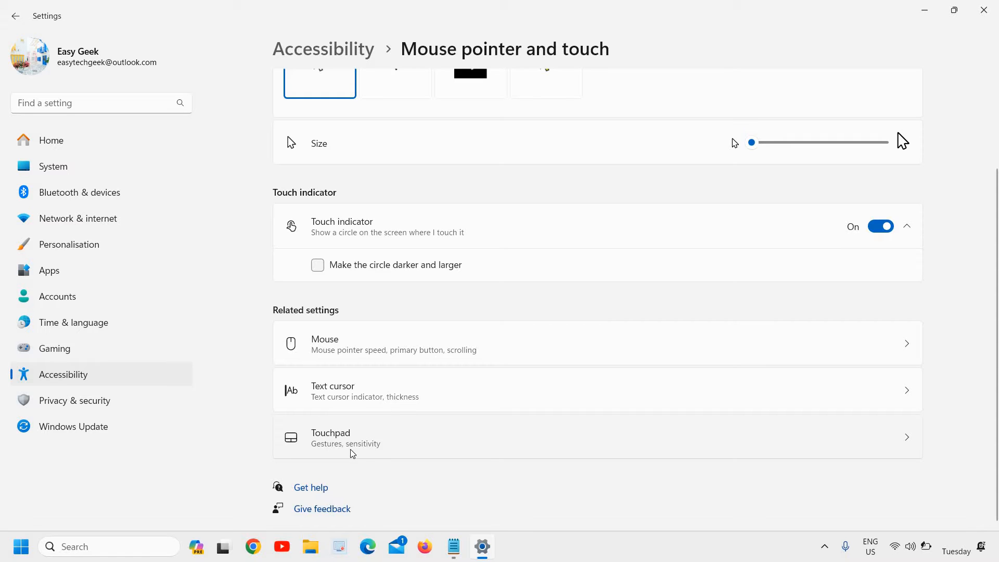
mouse_move(402, 446)
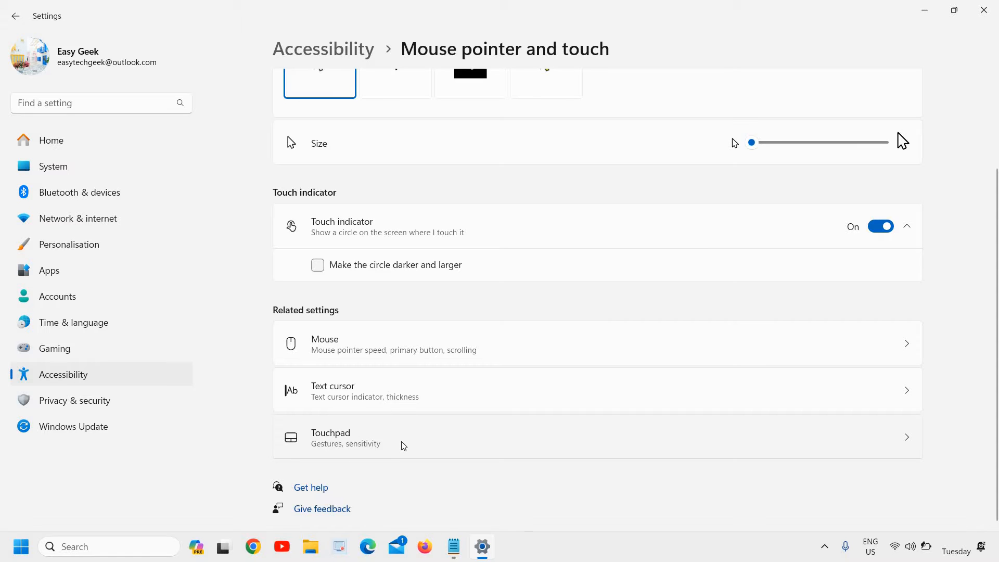
mouse_move(860, 445)
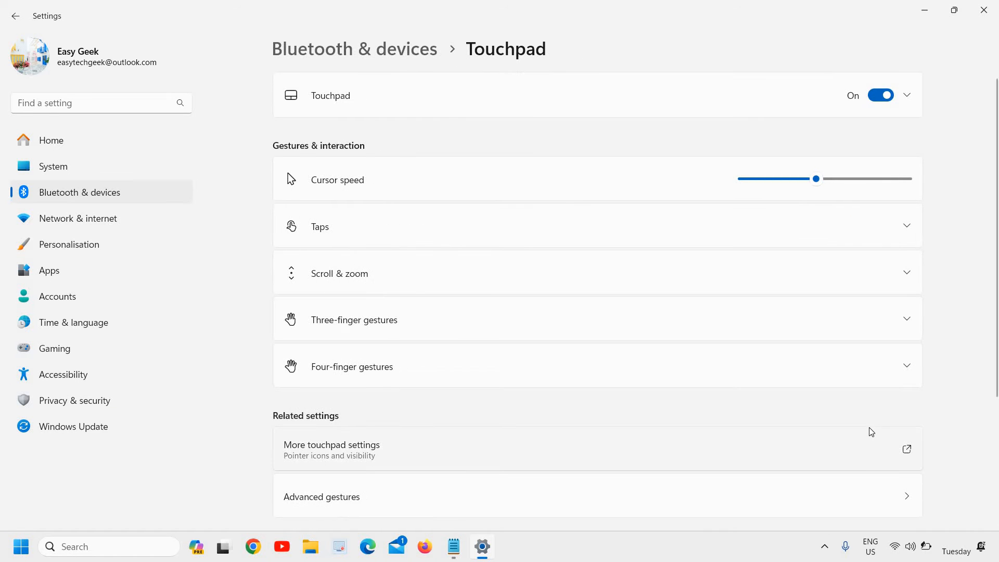
mouse_move(657, 407)
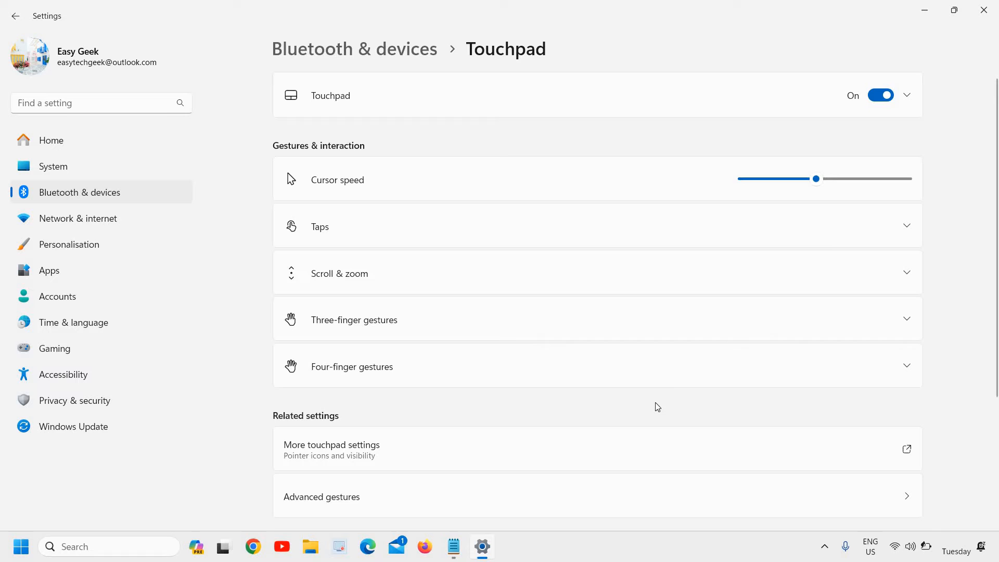
mouse_move(914, 124)
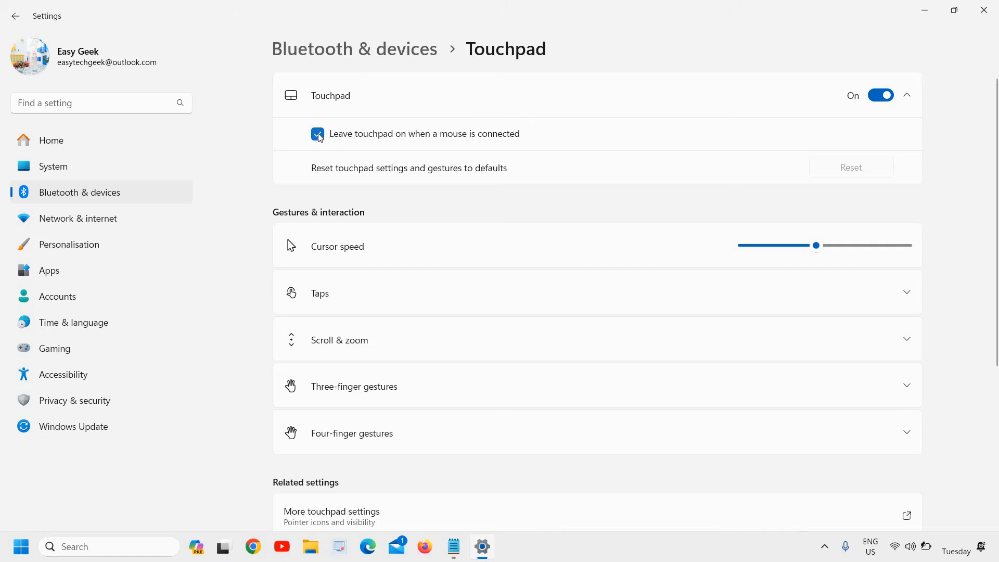
Tick 'Leave touchpad on when a mouse is connected' on the Touchpad page.
click(318, 134)
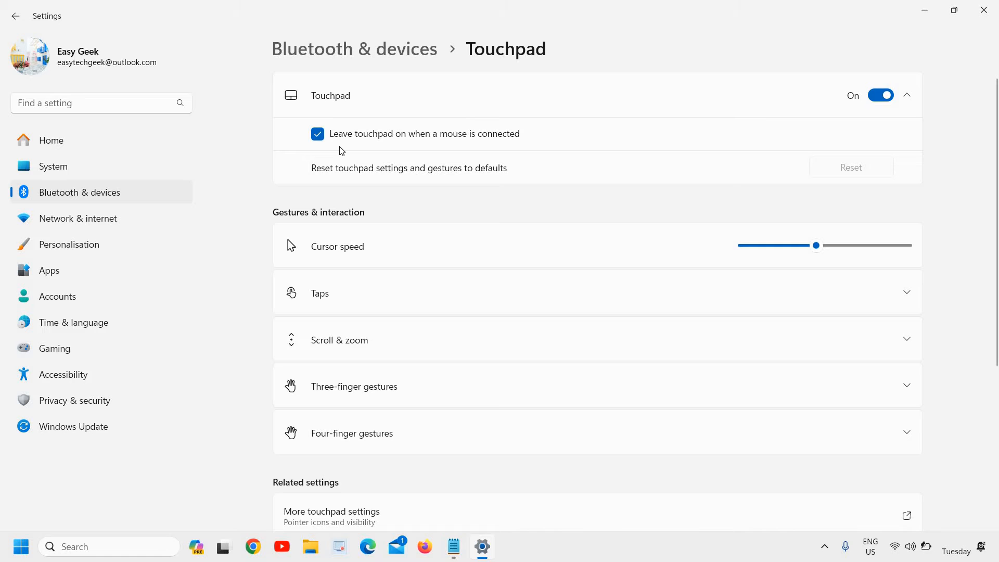
scroll(up, 3)
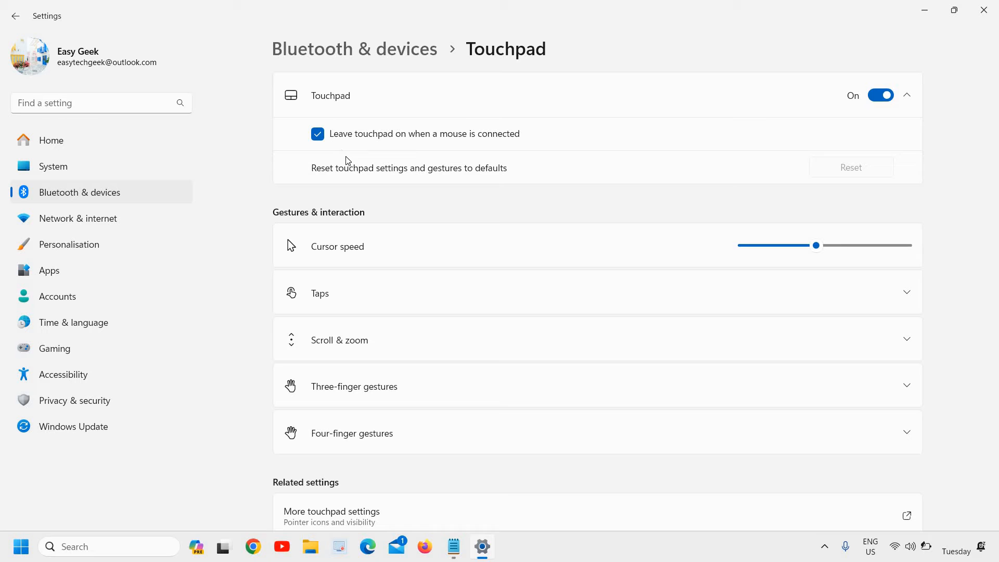
mouse_move(425, 168)
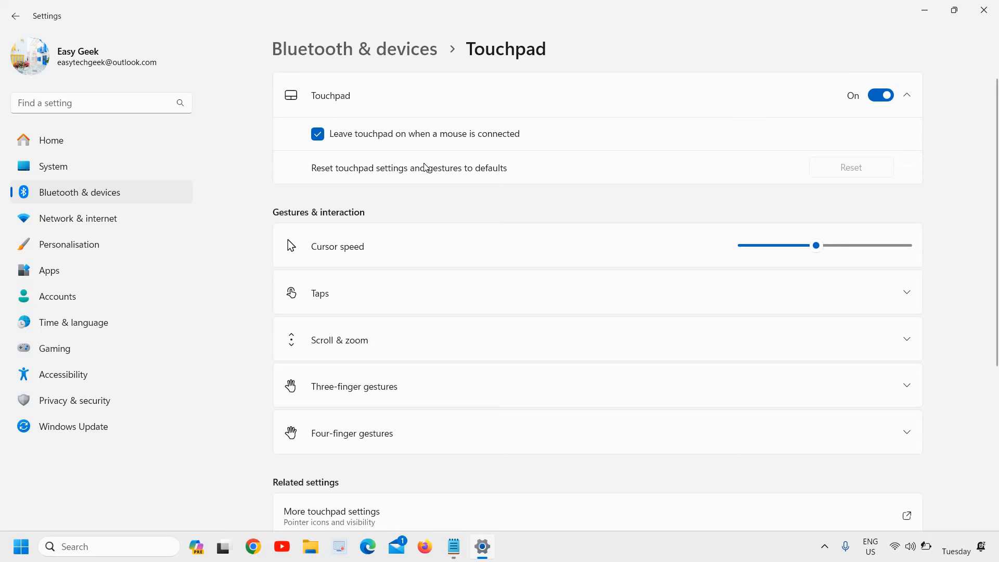
scroll(down, 3)
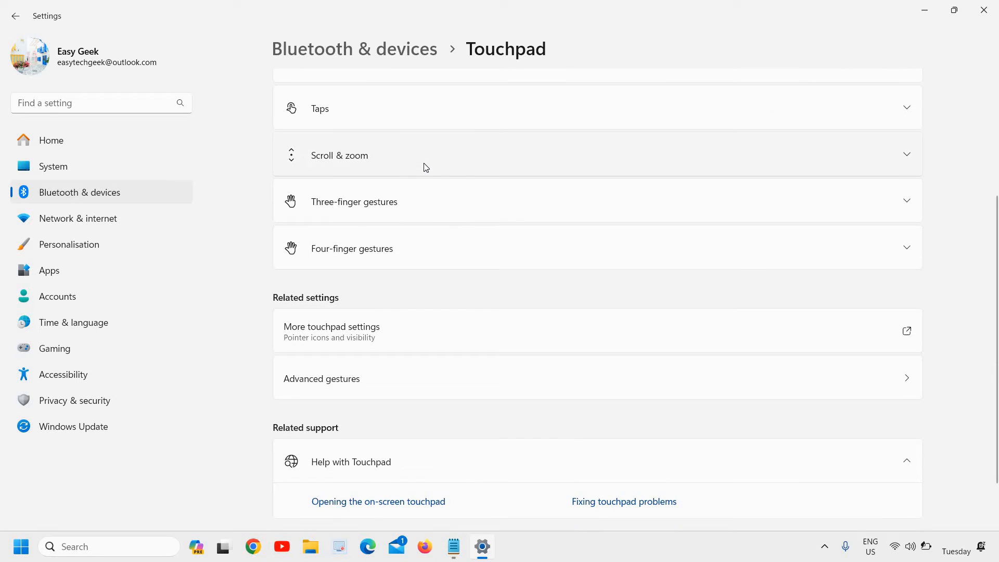
mouse_move(383, 167)
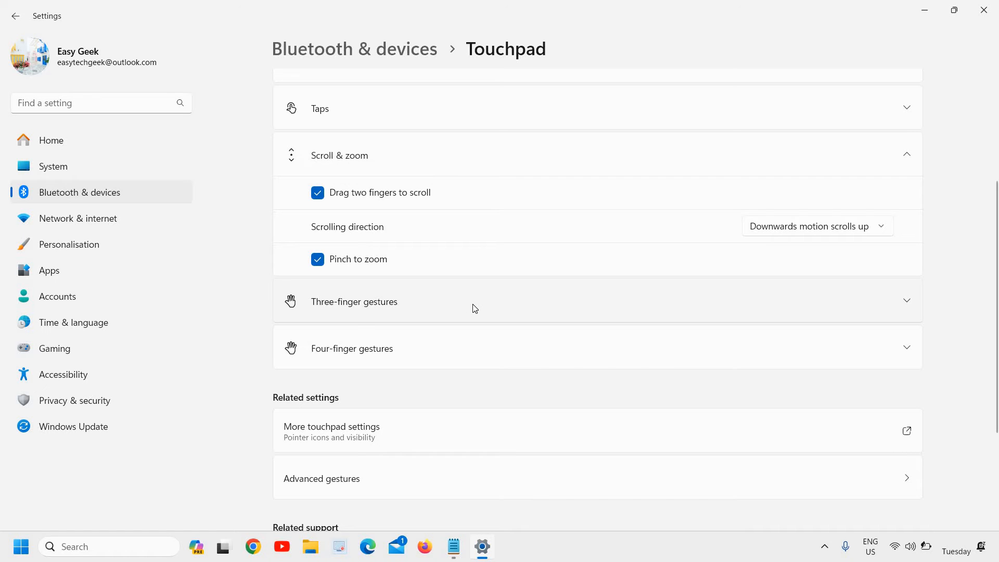
Untick 'Leave touchpad on when a mouse is connected' and reset touchpad settings and gestures.
scroll(down, 3)
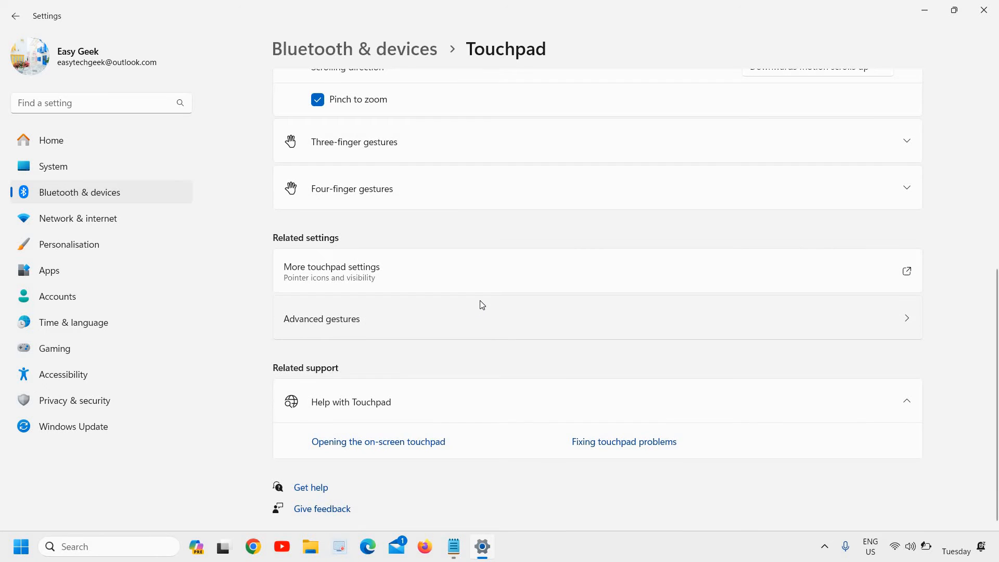
scroll(up, 3)
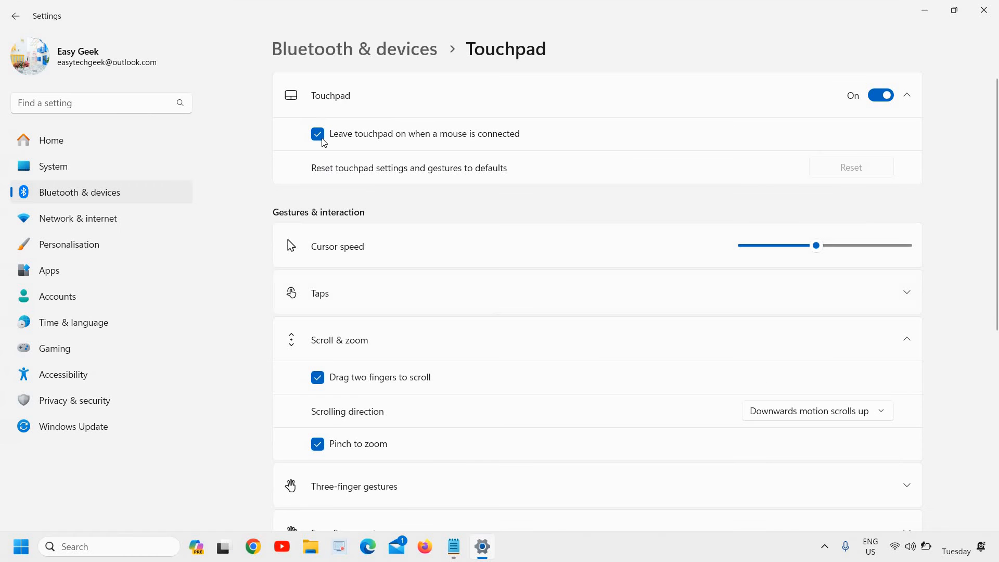
click(318, 134)
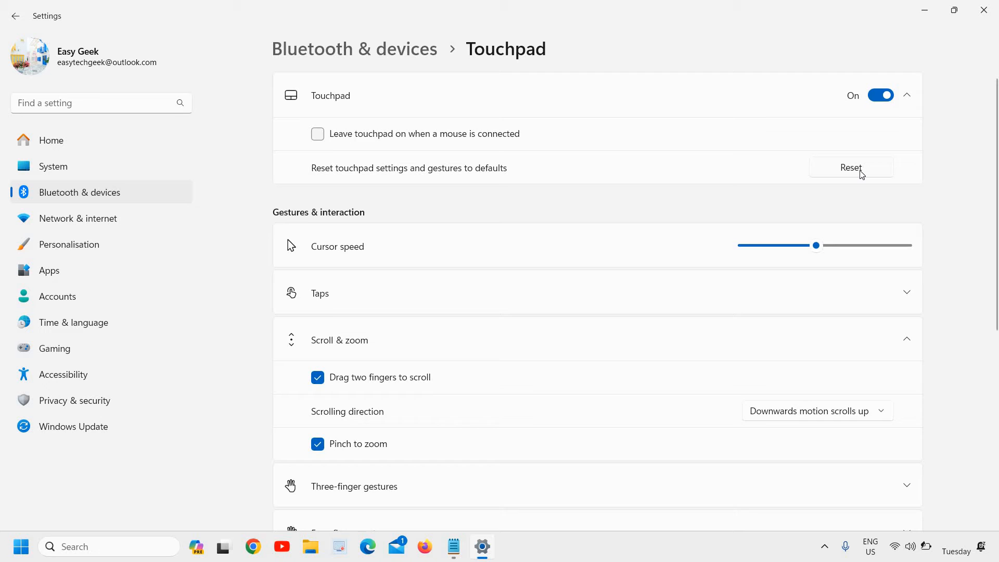
click(317, 133)
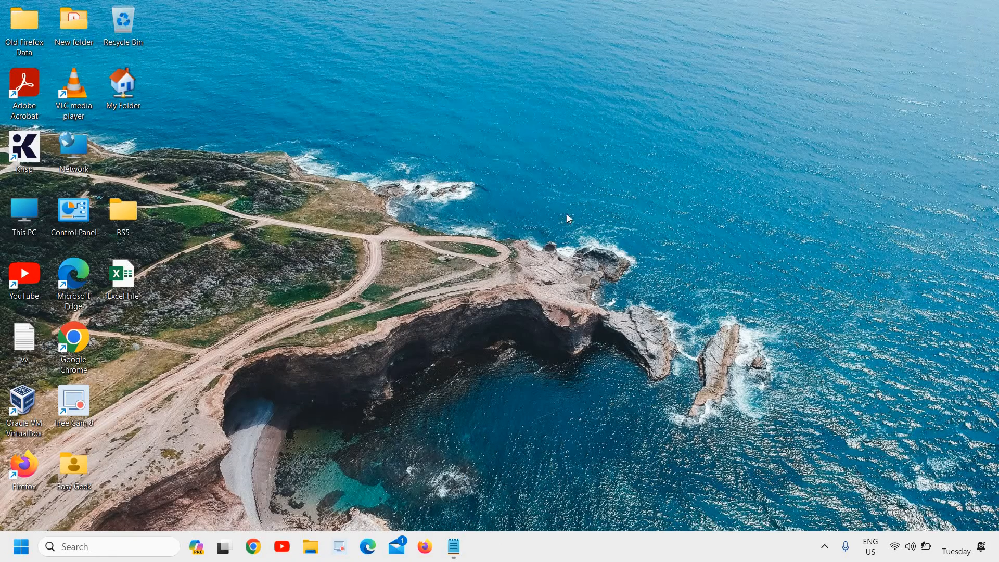
mouse_move(497, 247)
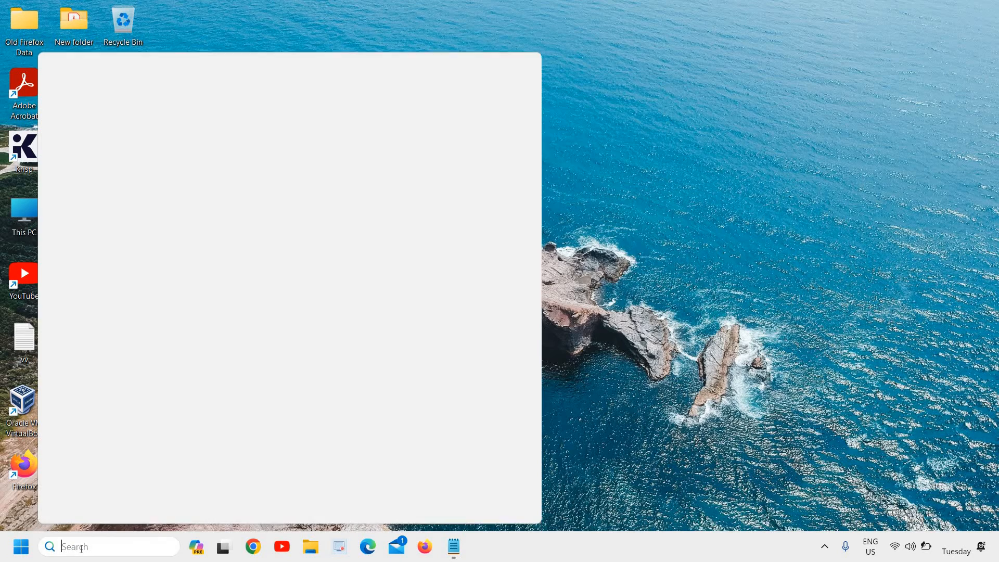
Search 'control' and open Control Panel from the results.
text(control)
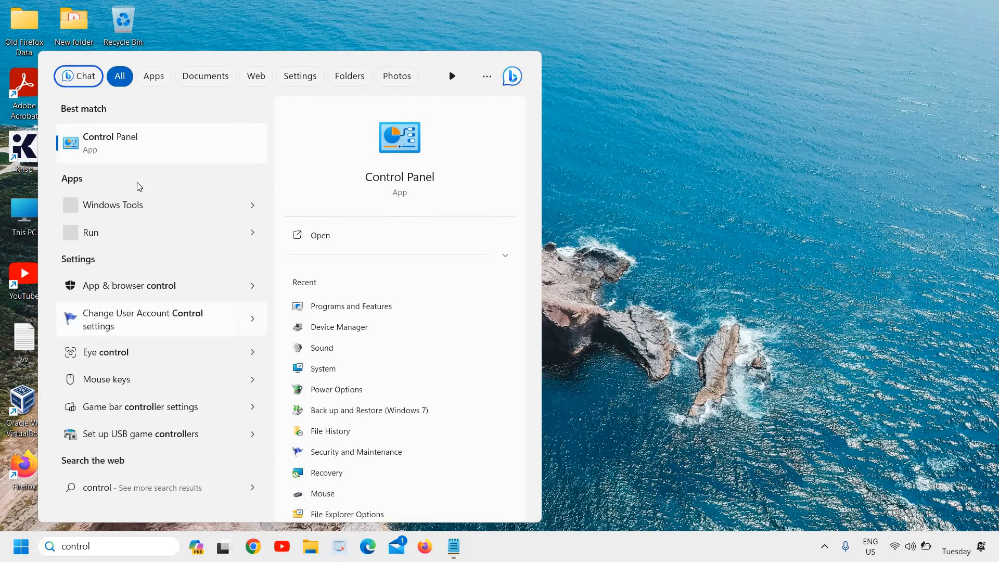
click(320, 235)
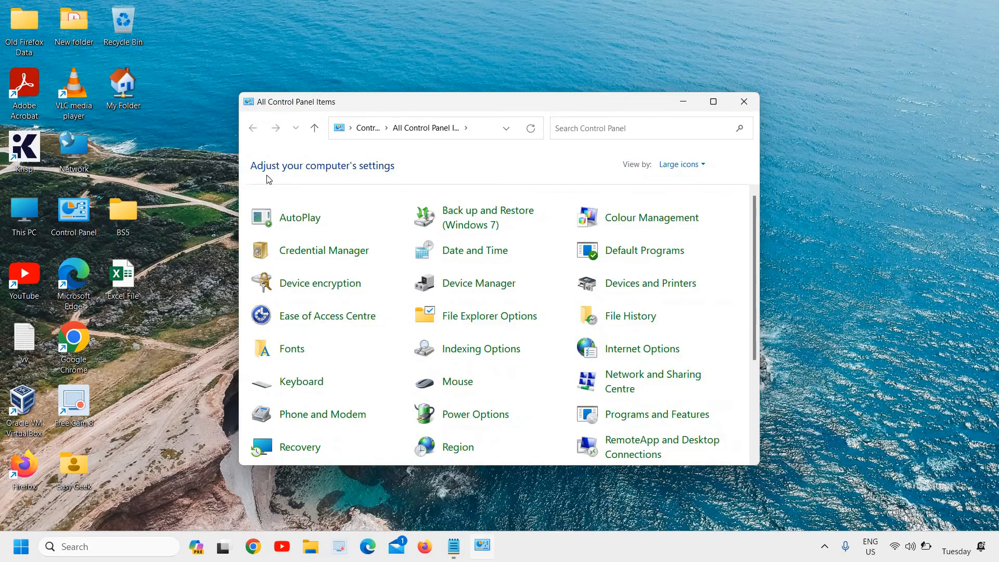
Maximise Control Panel and set 'View by' to Large icons.
click(713, 101)
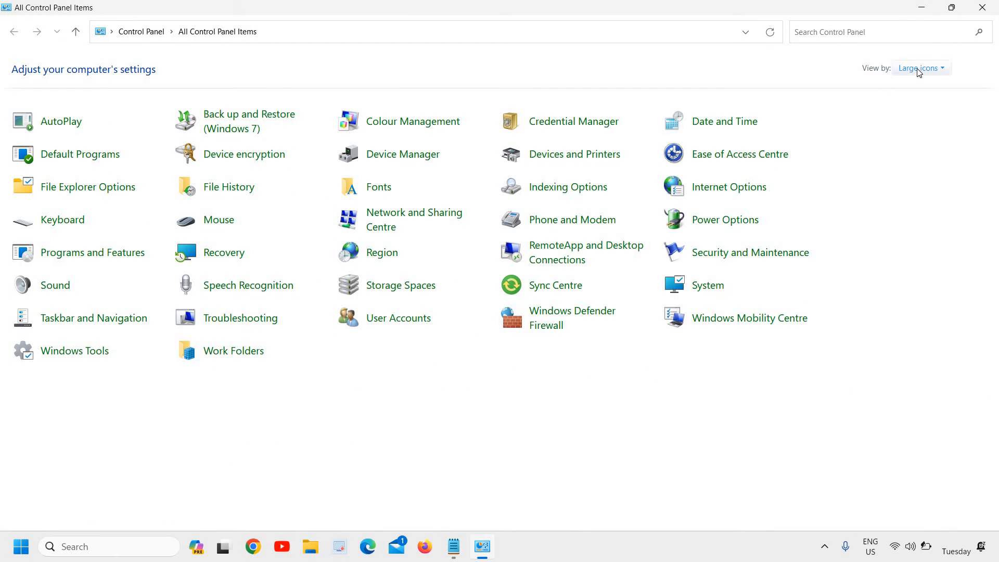
click(920, 68)
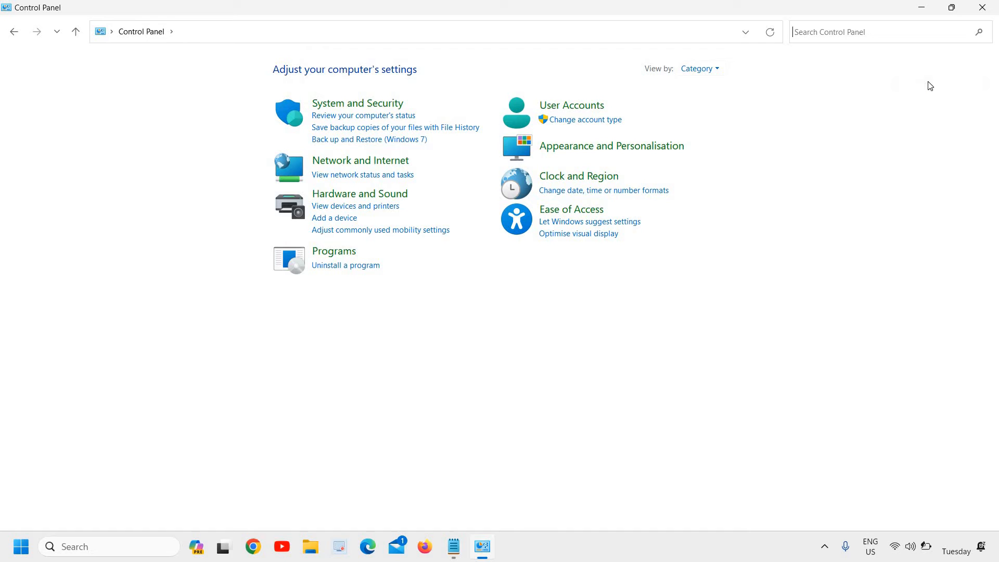
mouse_move(348, 179)
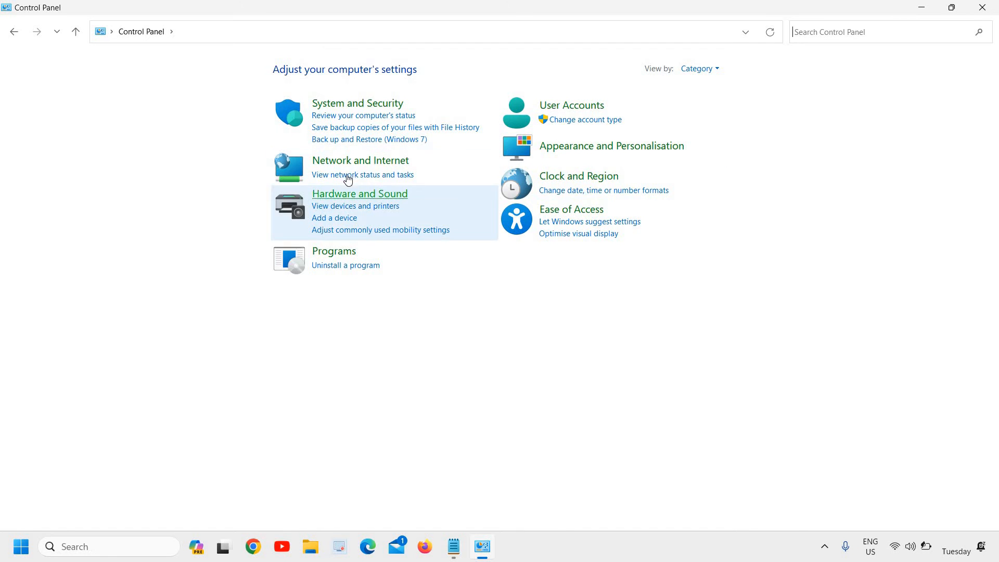
mouse_move(857, 101)
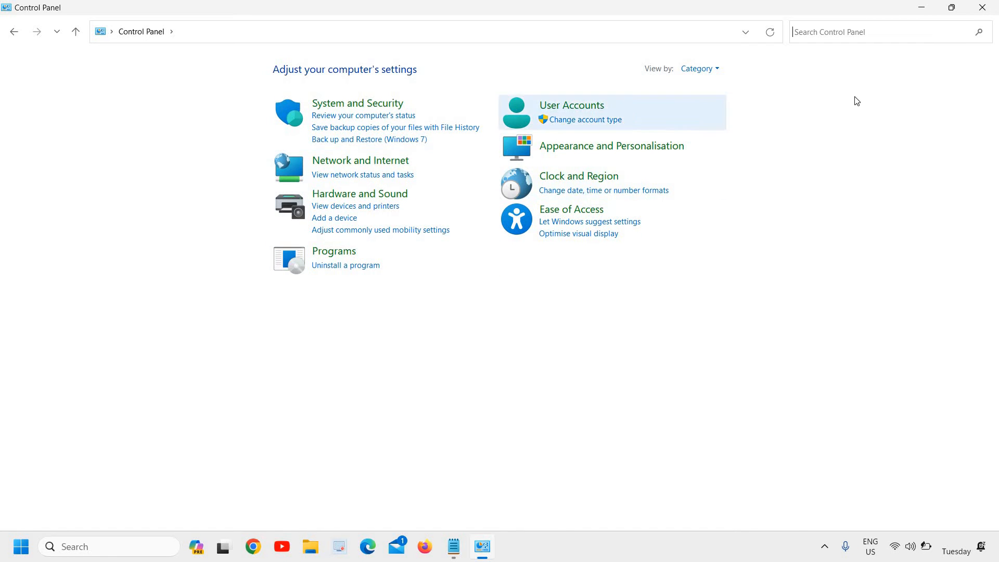
mouse_move(699, 68)
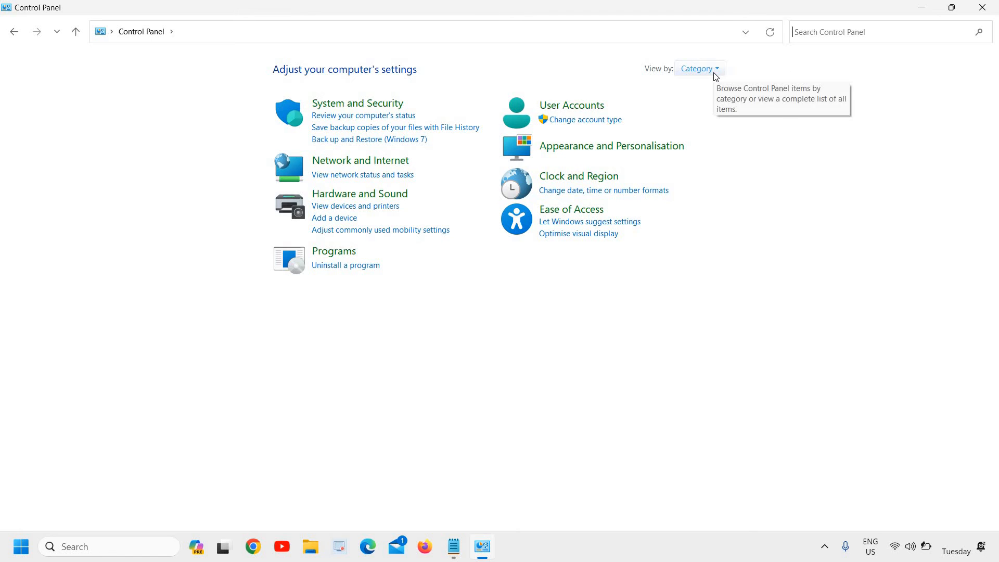
click(699, 69)
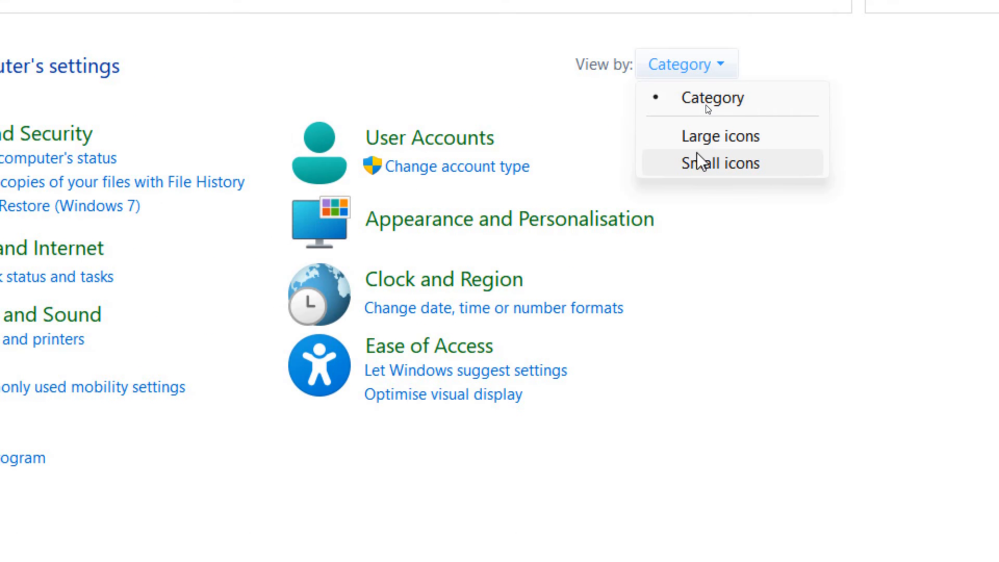
click(721, 136)
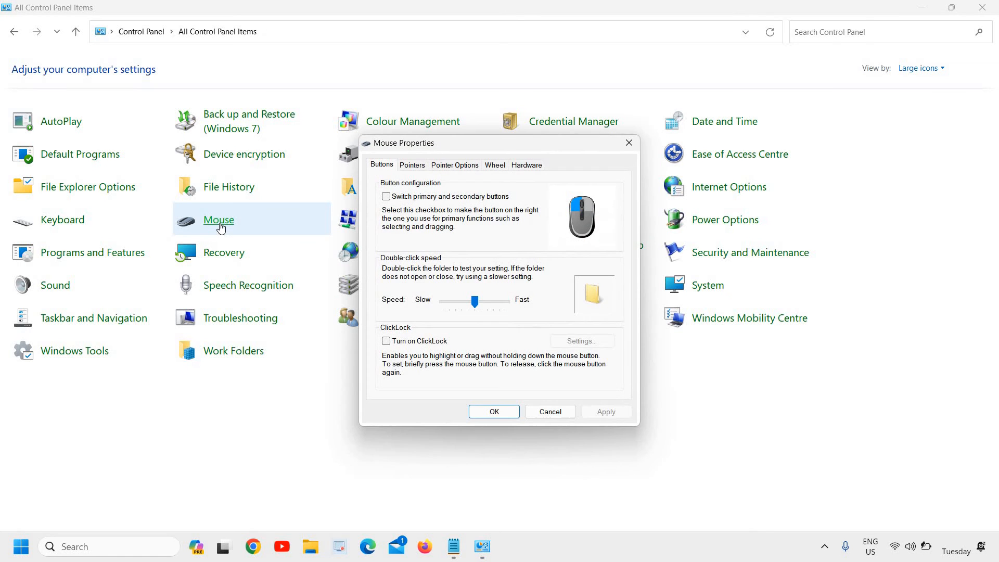
In Mouse properties, choose the 'Windows Default (system scheme)' pointer scheme and confirm with OK.
click(411, 165)
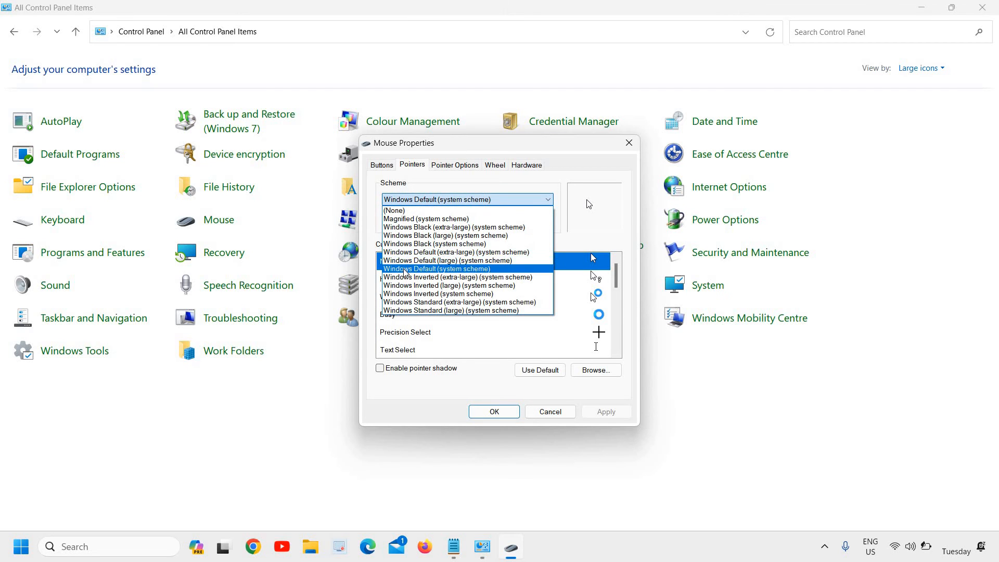
click(437, 269)
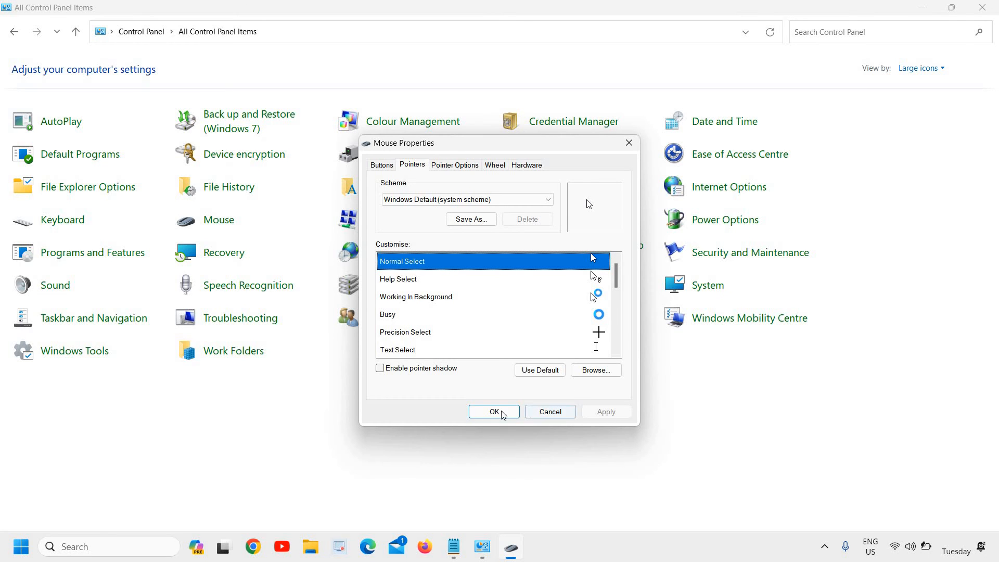
click(494, 411)
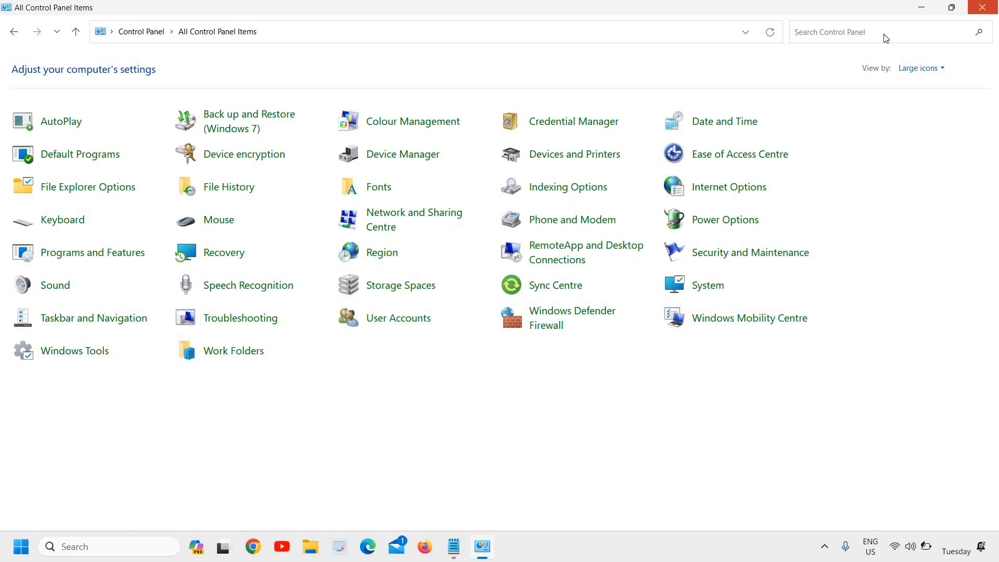